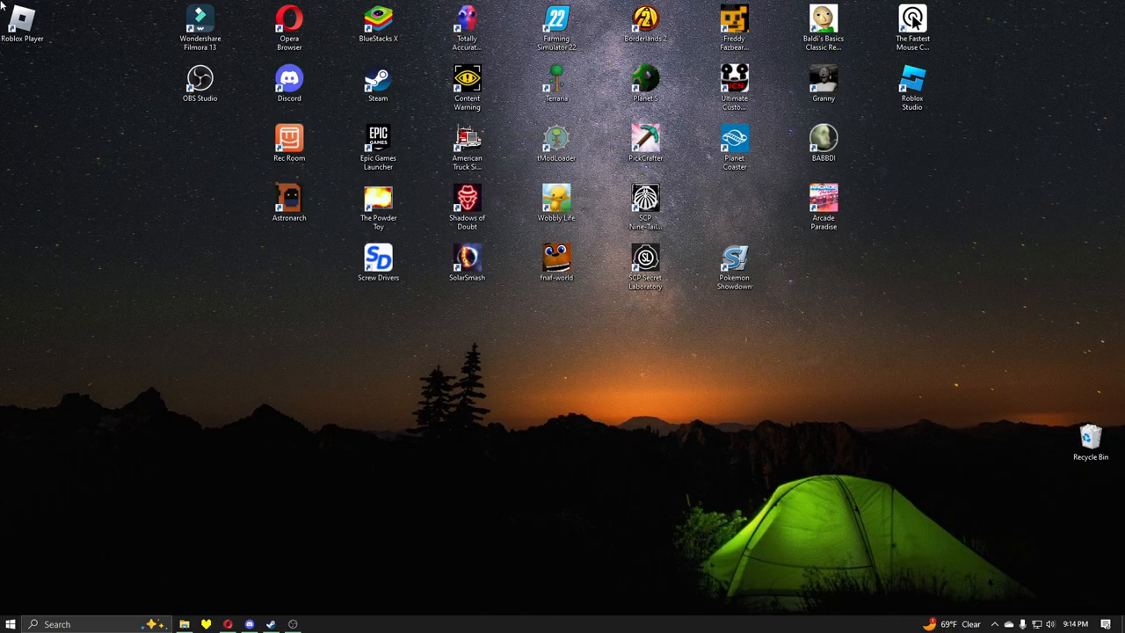
mouse_move(173, 405)
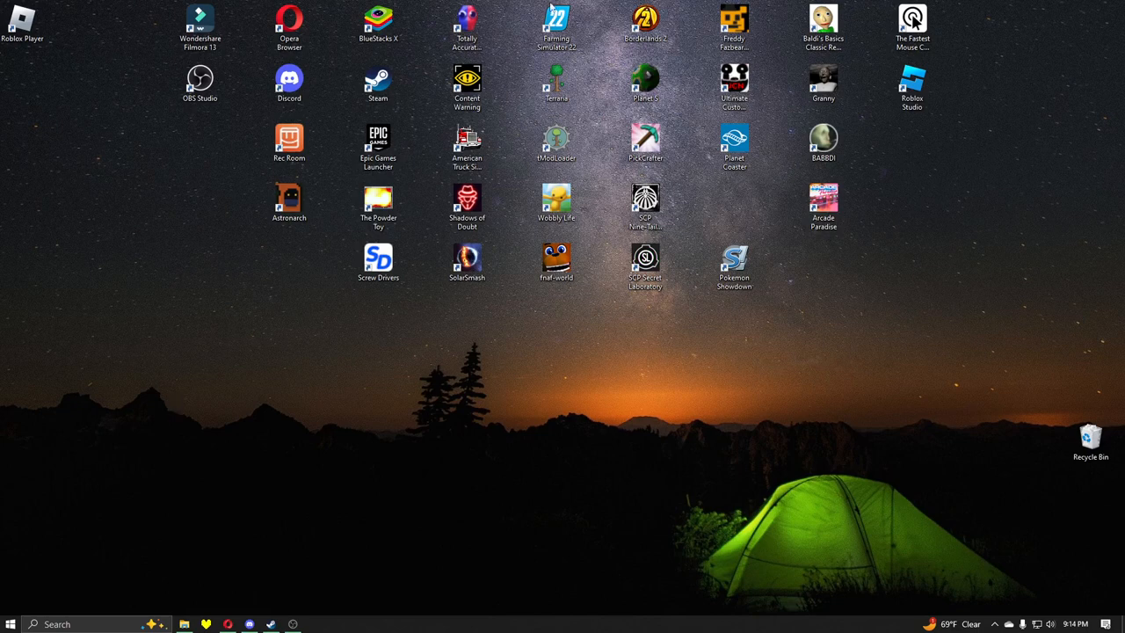
Launch Farming Simulator 22 from the desktop shortcut, dismissing the Steam starting notice and relaunching.
double_click(558, 21)
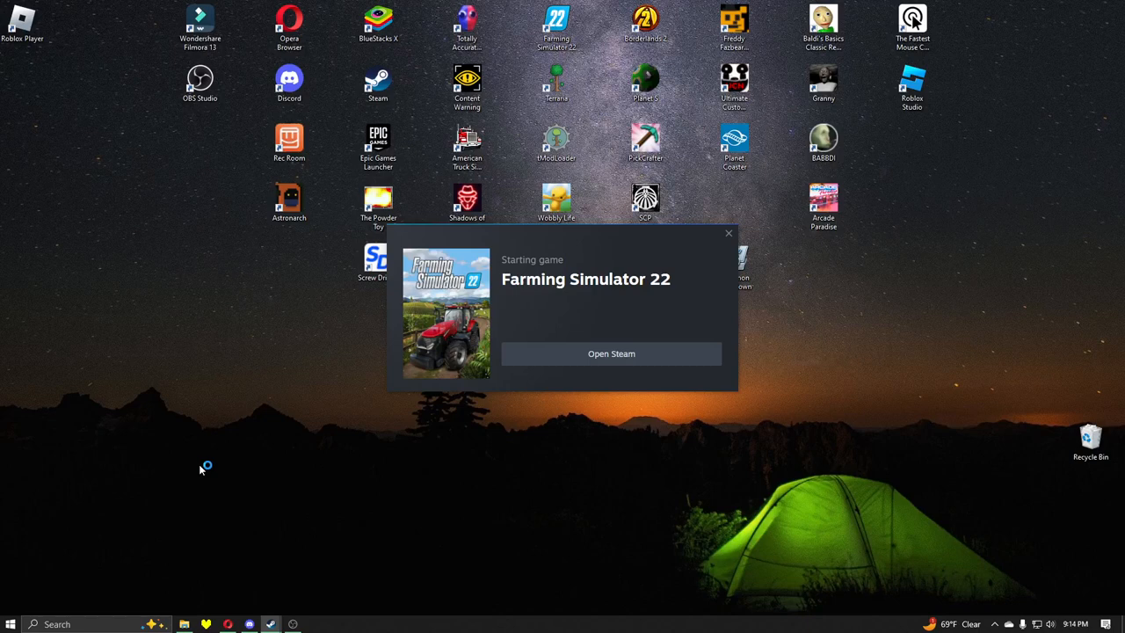
left_click(728, 232)
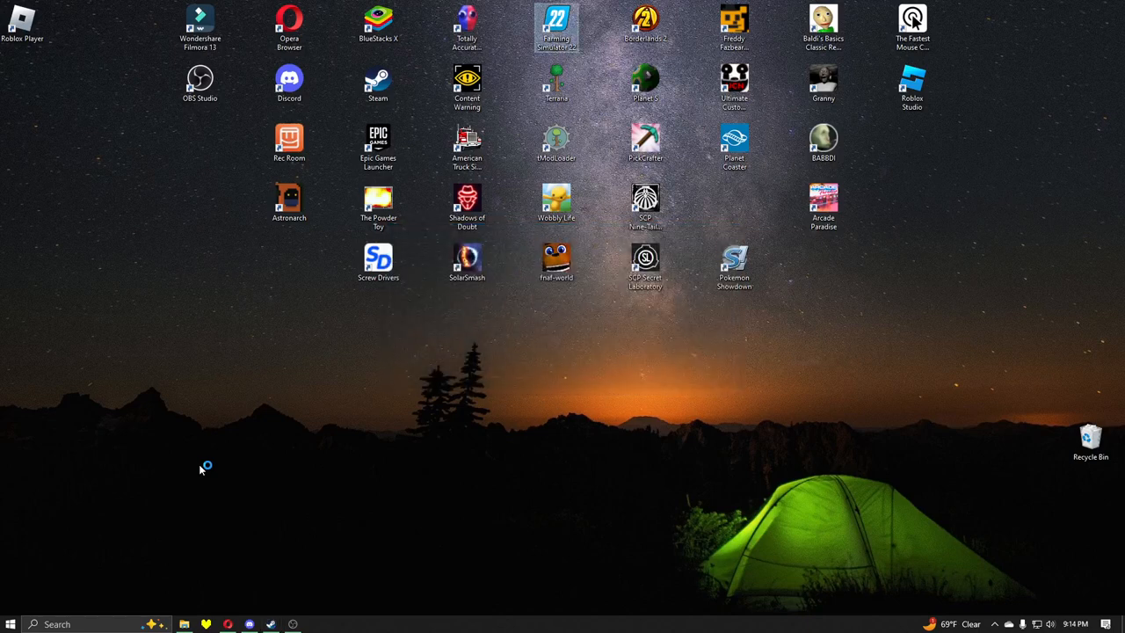
mouse_move(200, 470)
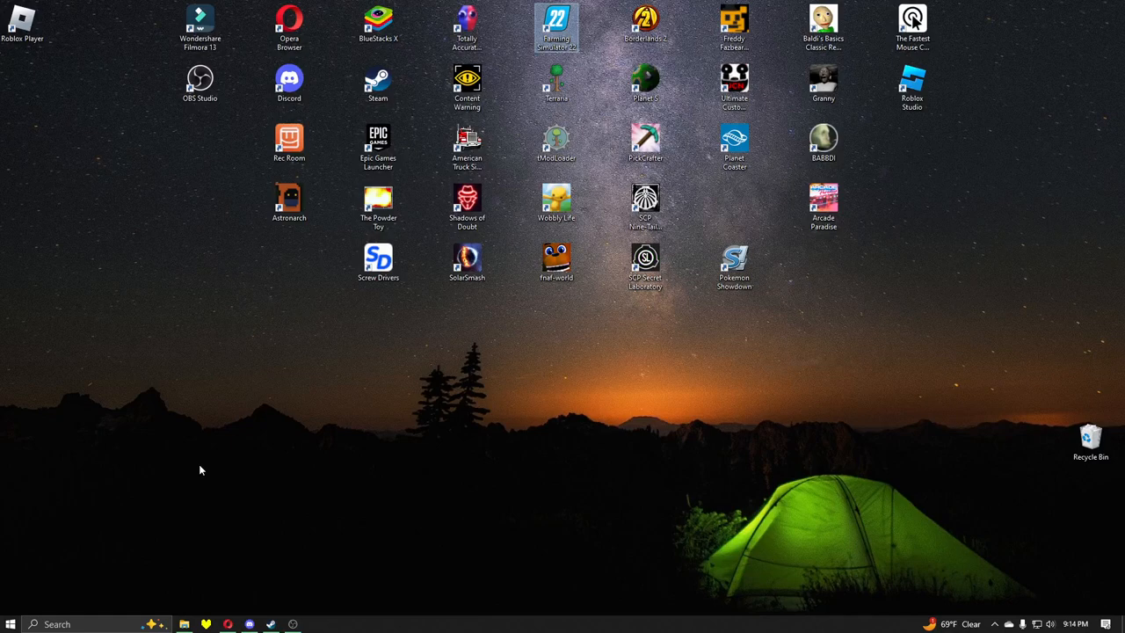
double_click(552, 24)
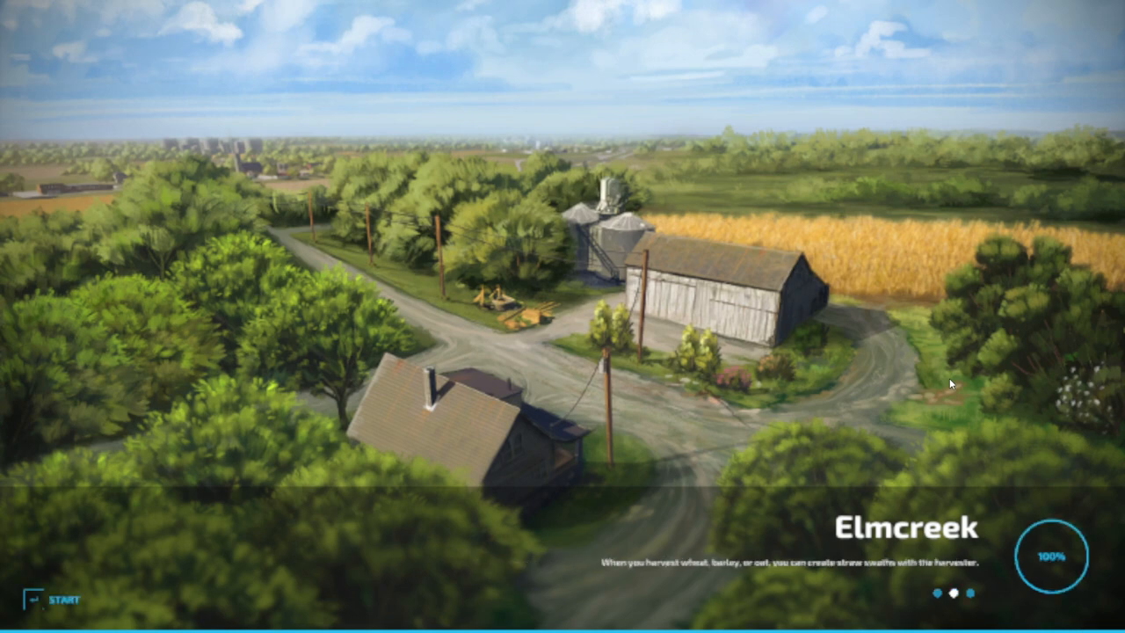
Start the Elmcreek game and buy the SKE 50 Electric small tractor for $49,500.
left_click(62, 597)
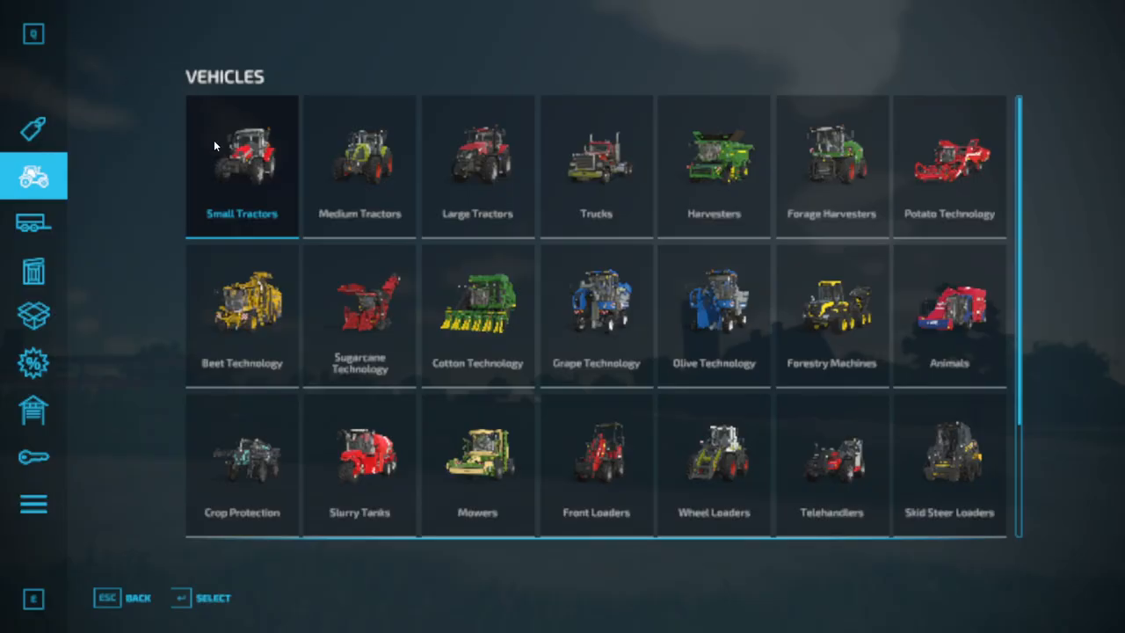
left_click(242, 163)
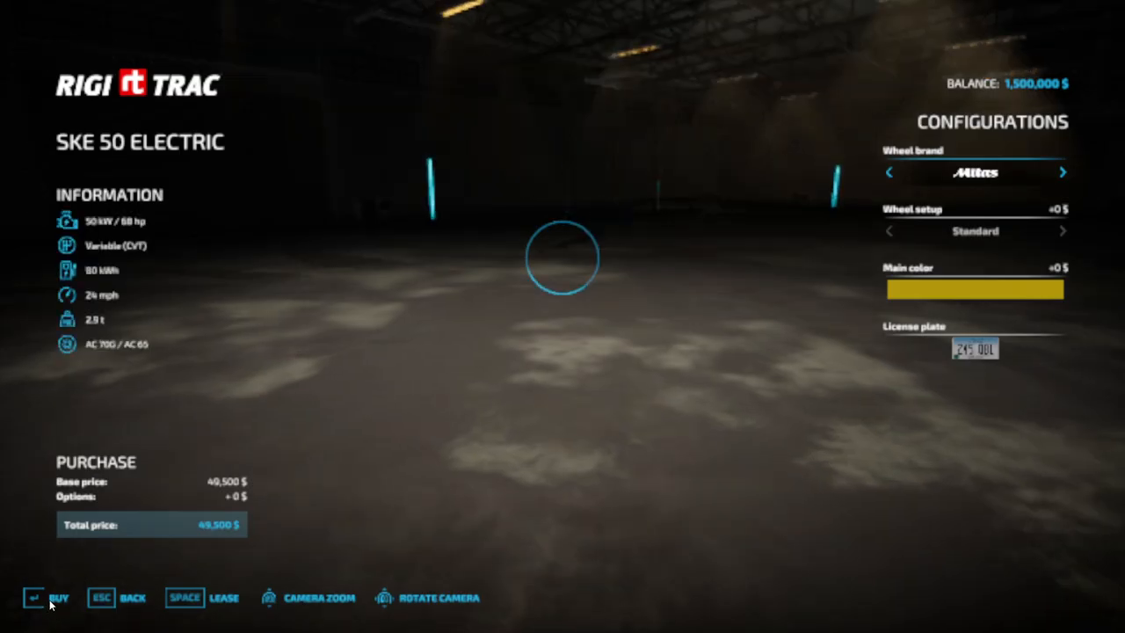
left_click(35, 598)
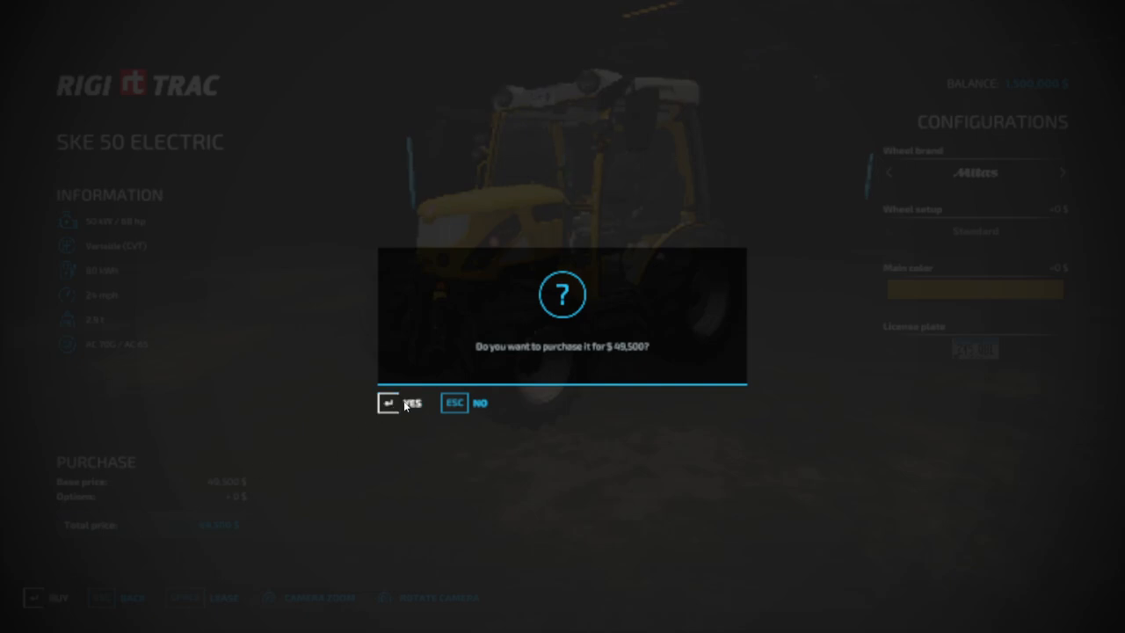
left_click(389, 404)
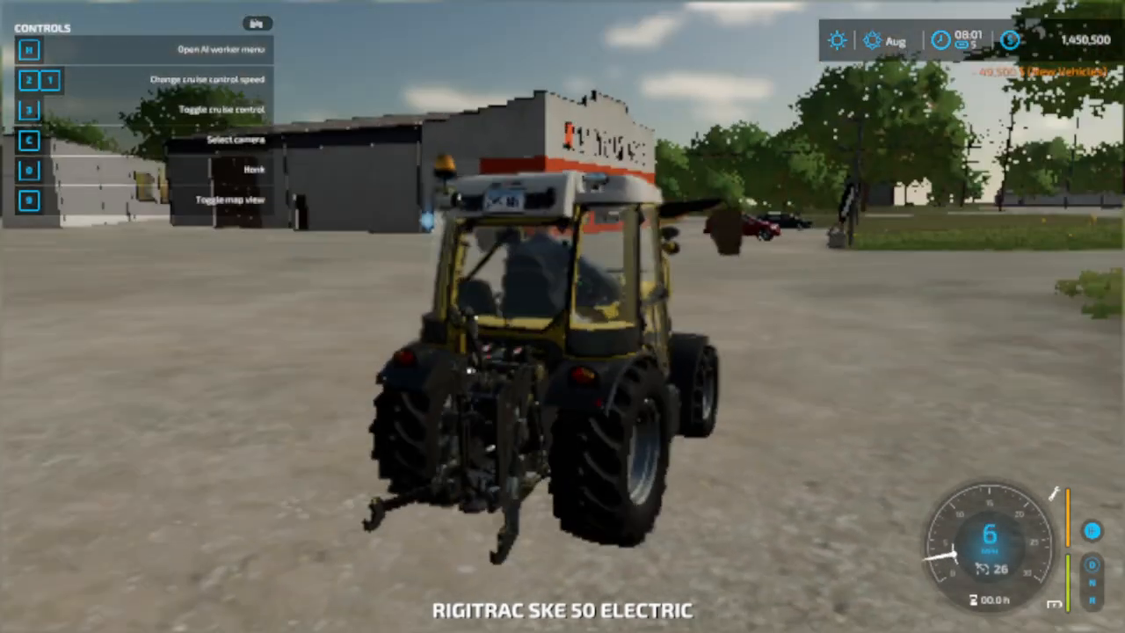
Drive the tractor until the 'memory could not be read' error, then terminate the game.
key("w")
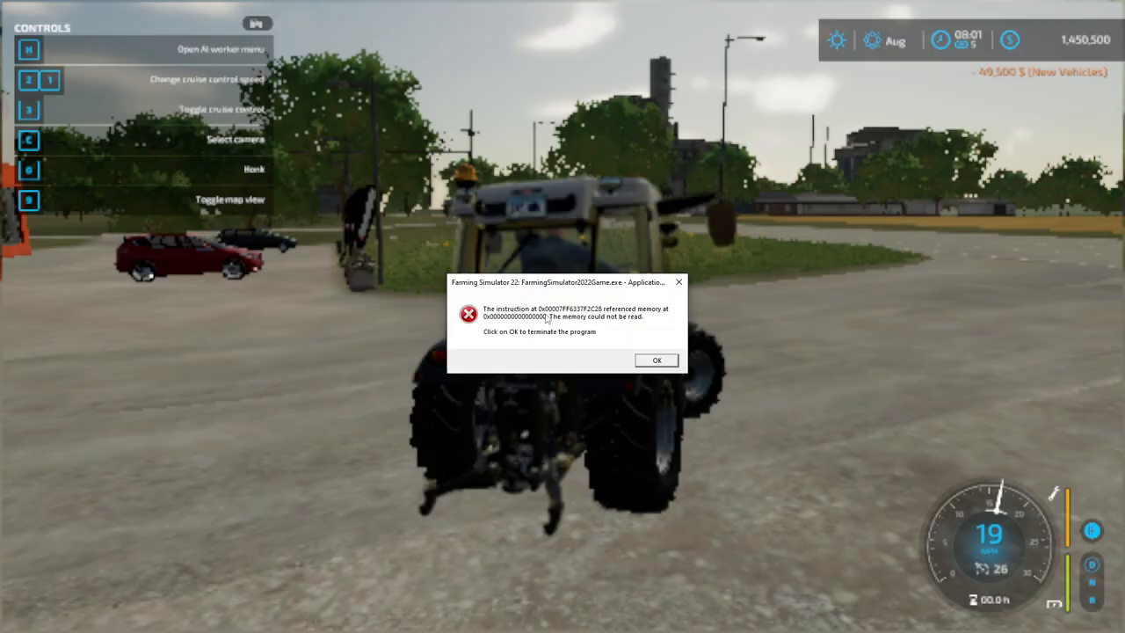
left_click(655, 360)
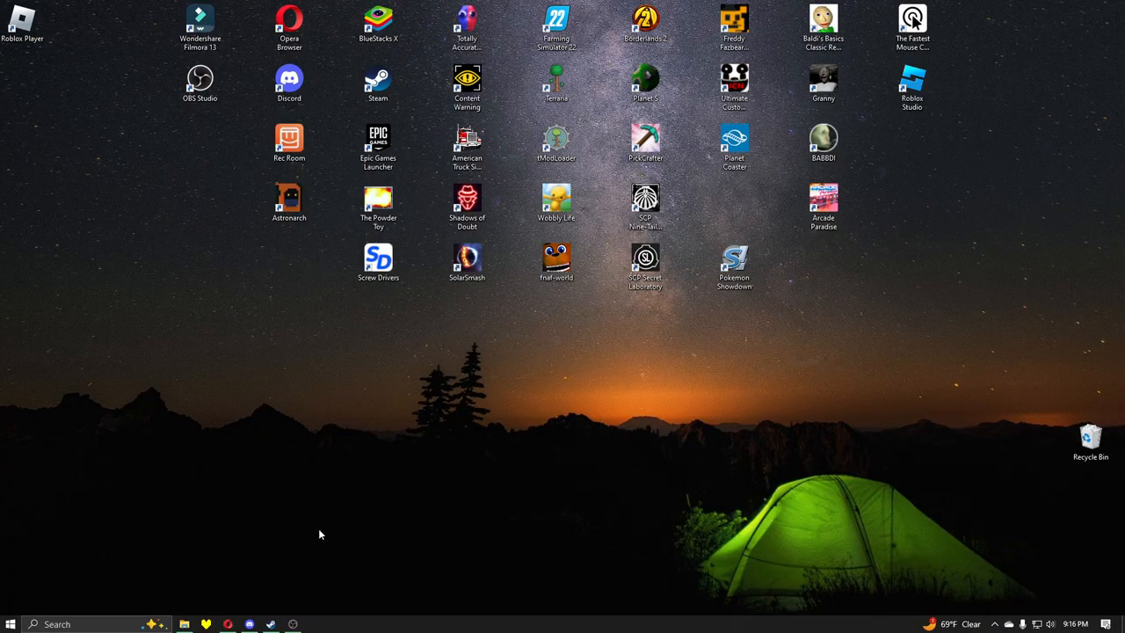
mouse_move(306, 579)
type("fs22 memor")
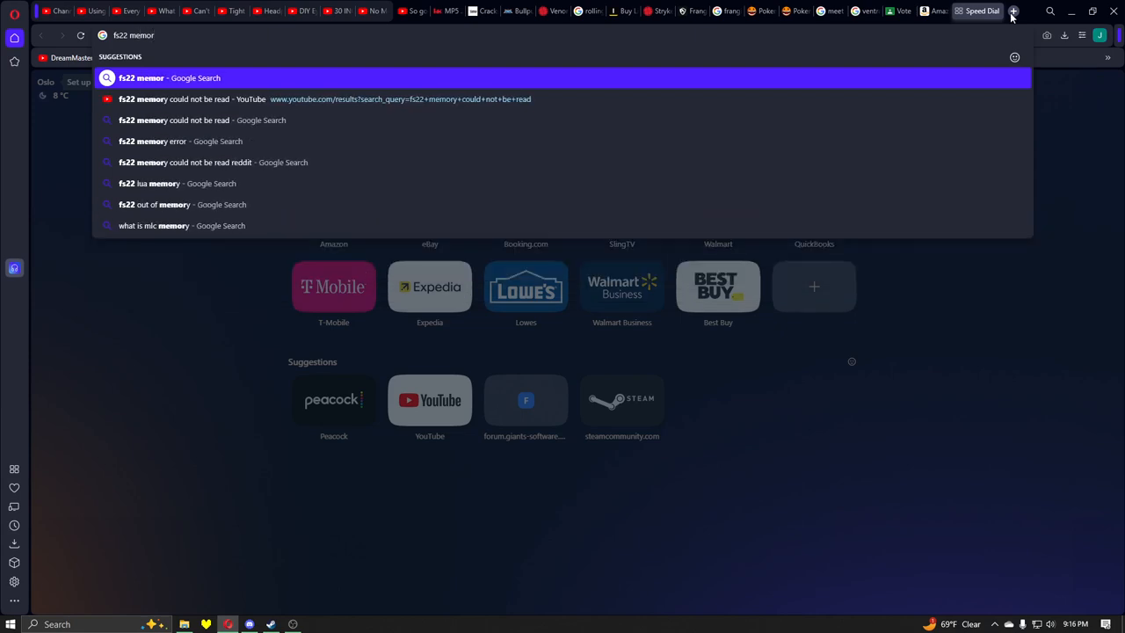
Search 'fs22 memory could not be read' and open the FS22 Out of Memory forum thread.
left_click(173, 119)
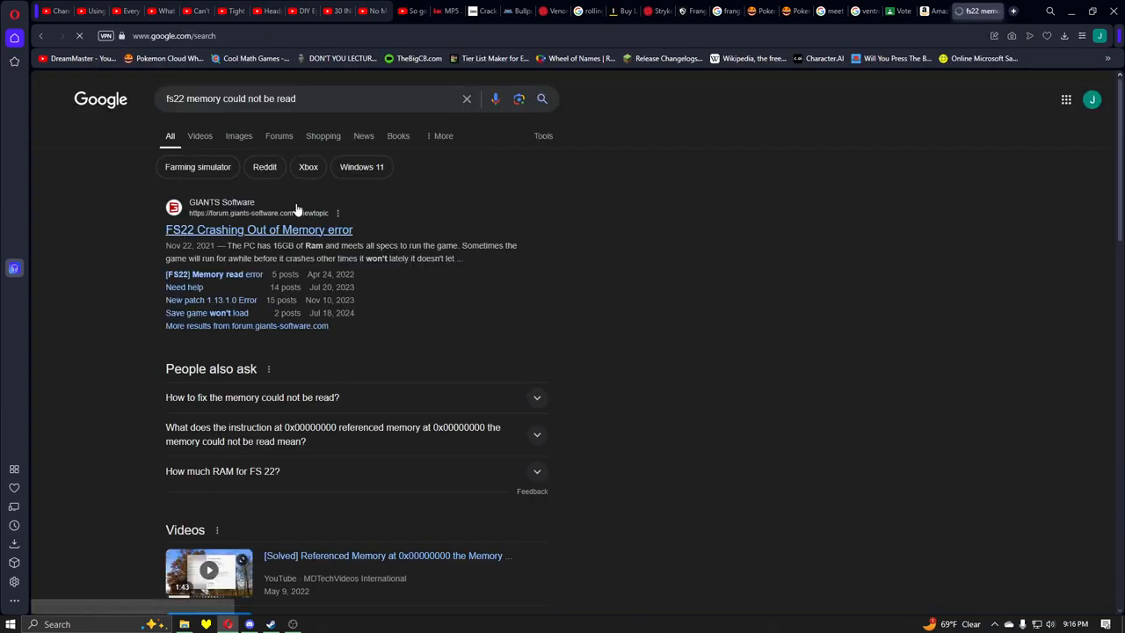
left_click(259, 230)
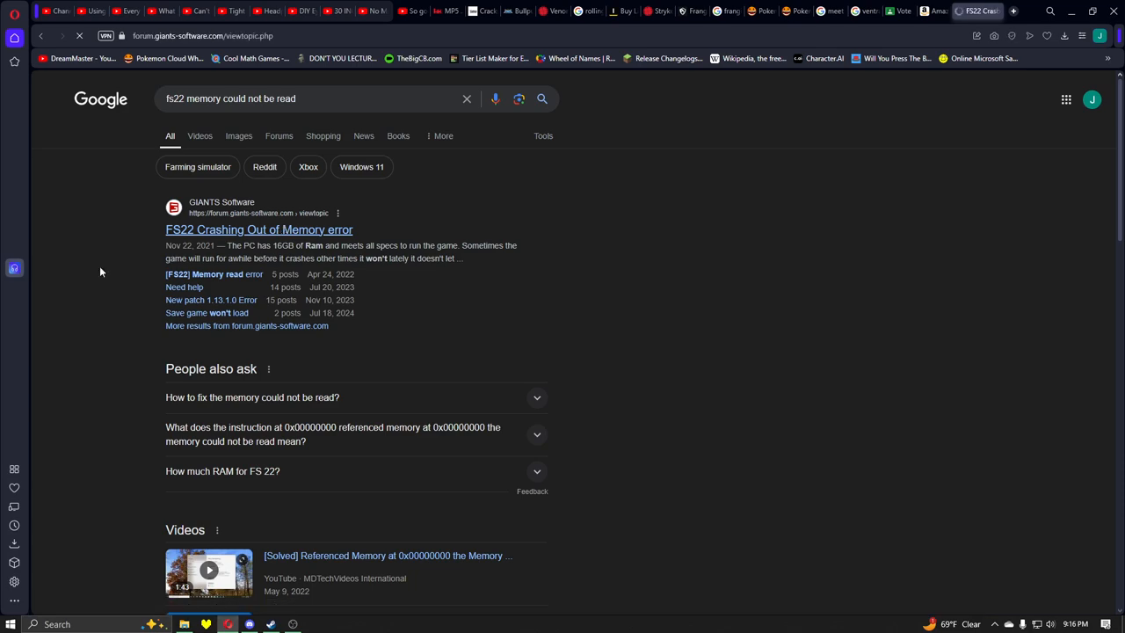
left_click(258, 229)
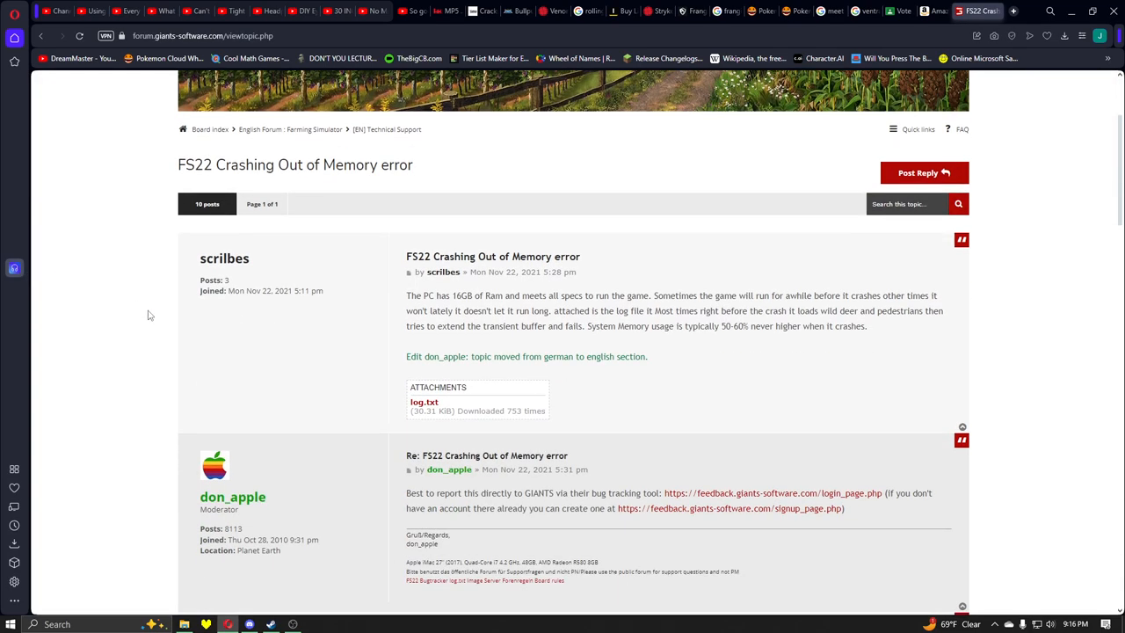
Scroll to the renderer fix reply and open the FarmingSimulator2022 documents folder.
scroll("down", 3)
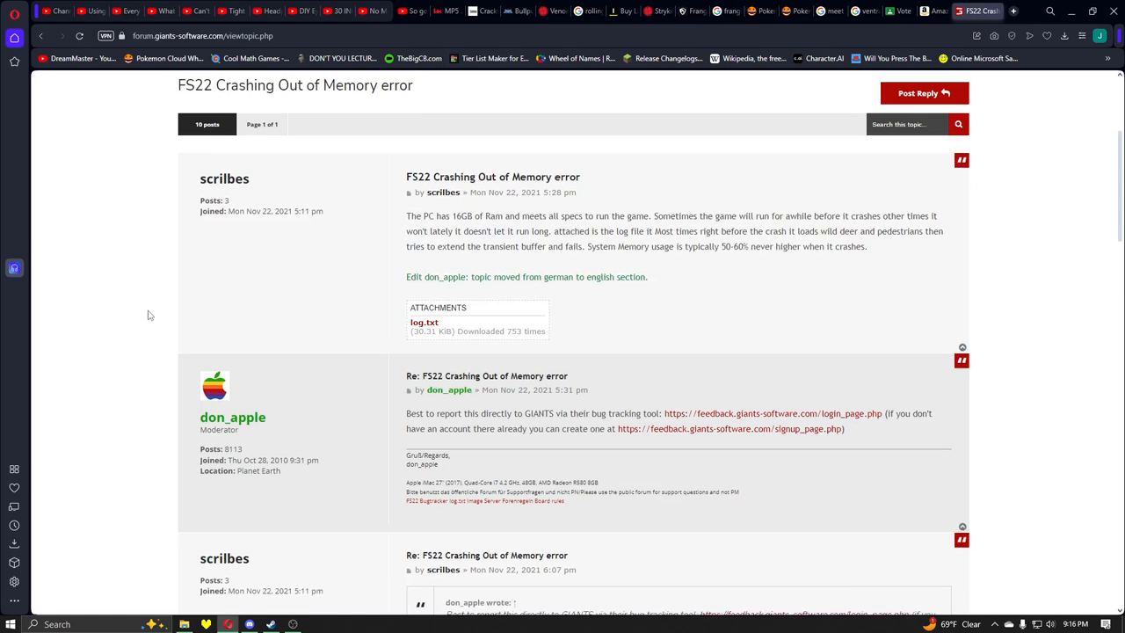
scroll("down", 3)
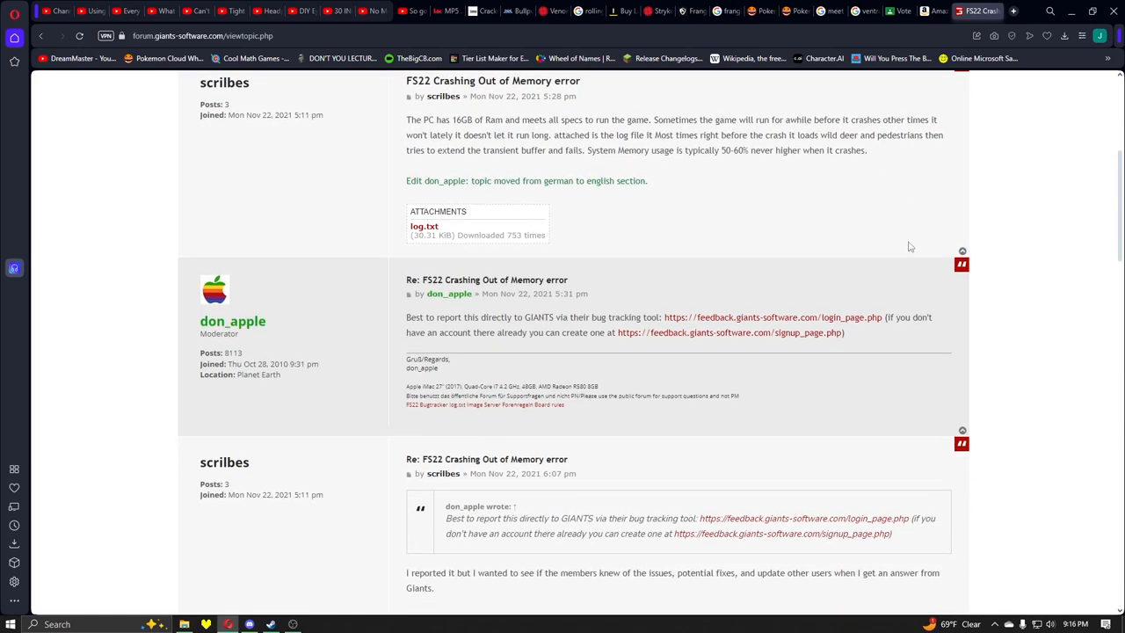
scroll("down", 3)
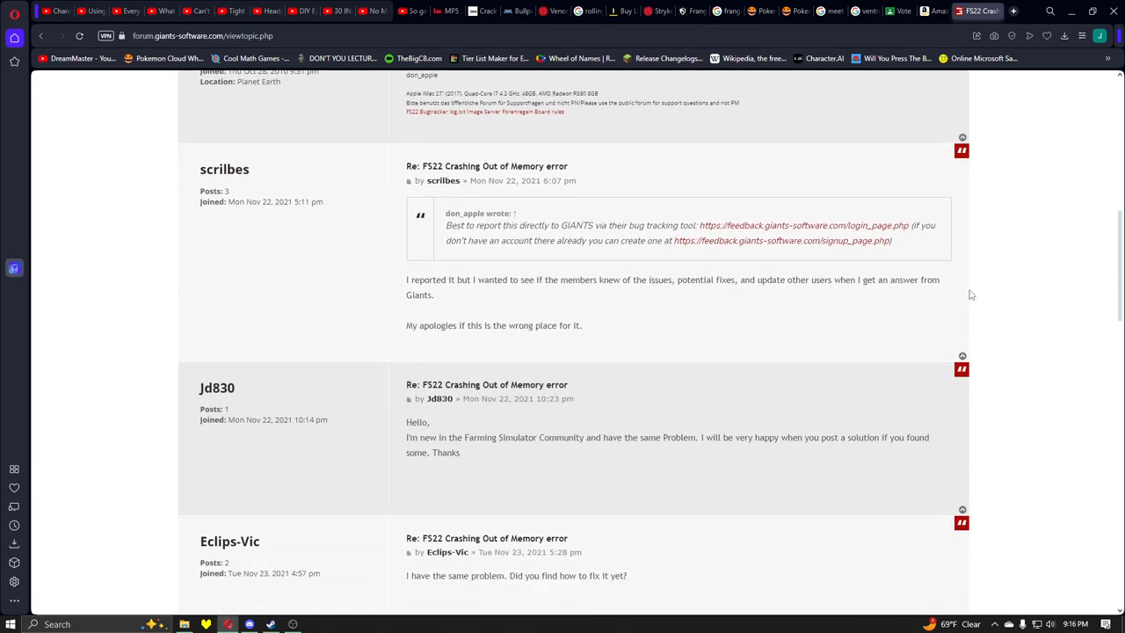
scroll("down", 3)
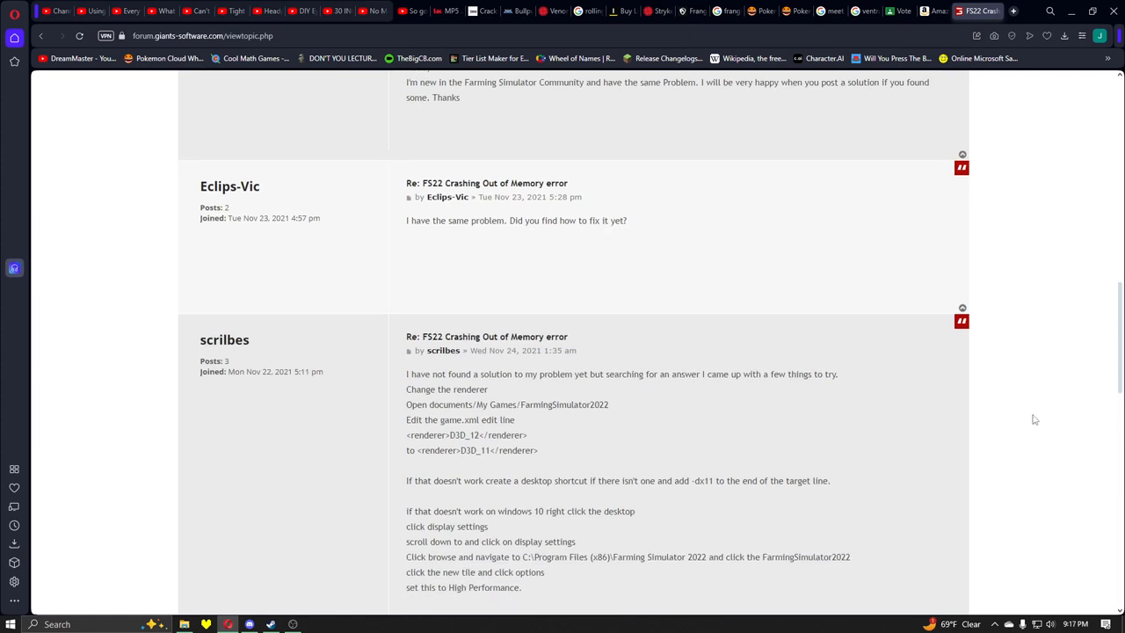
scroll("down", 3)
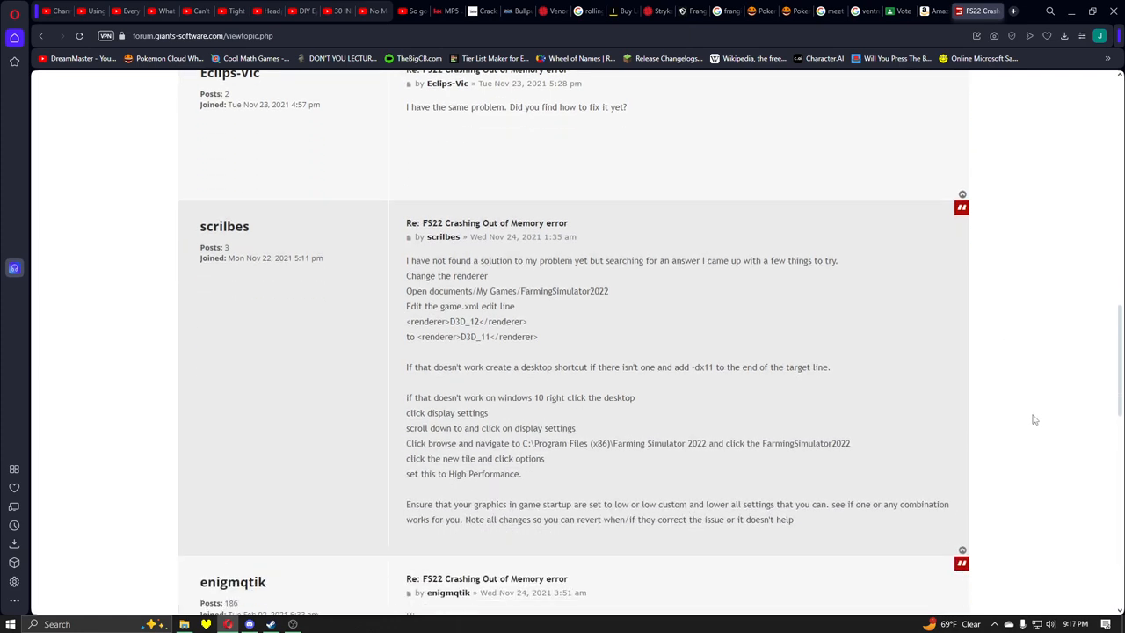
scroll("down", 3)
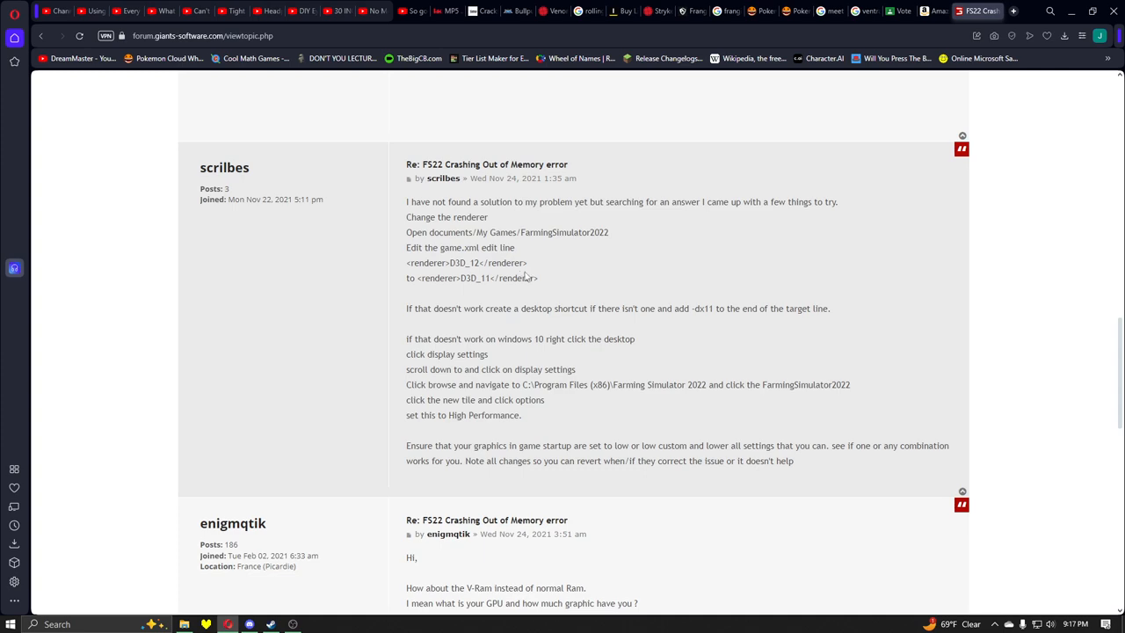
left_click(184, 623)
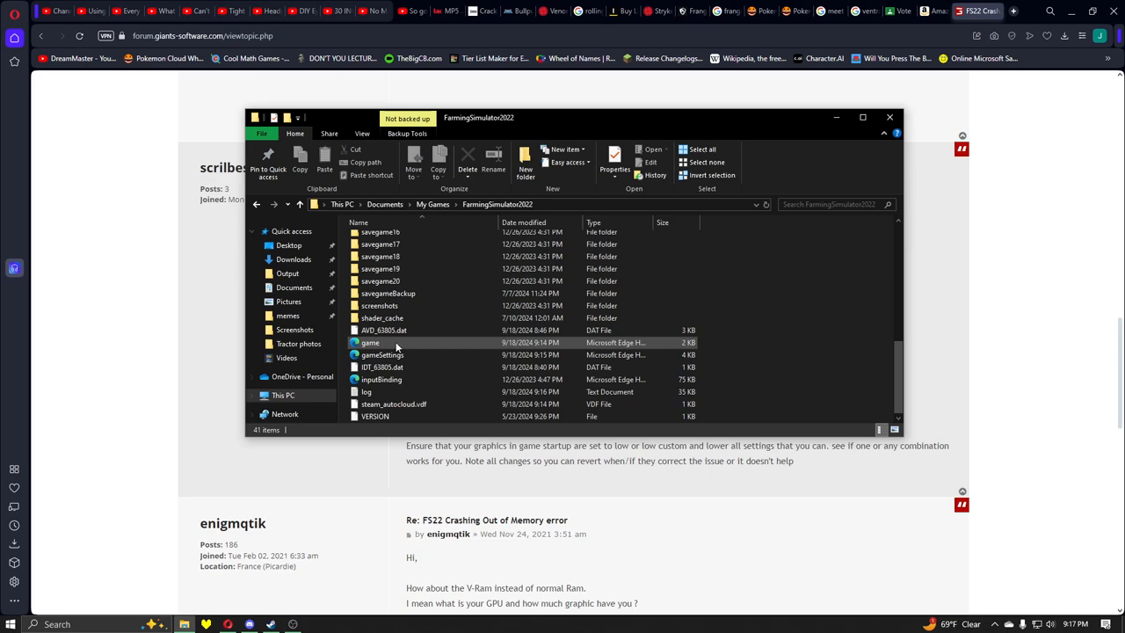
mouse_move(396, 343)
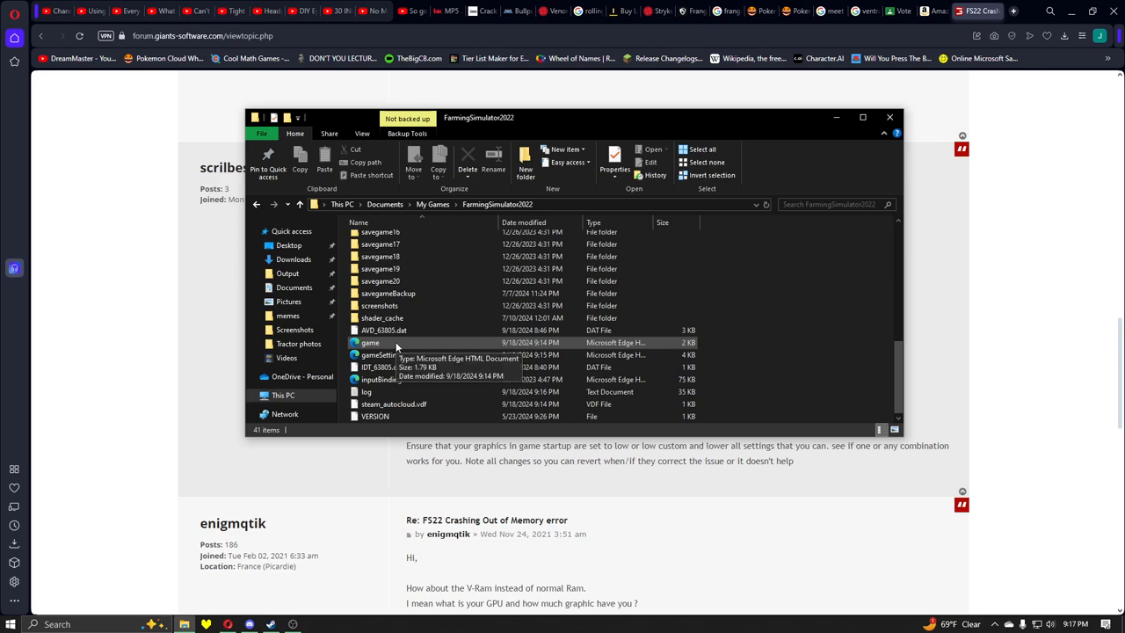
Open game.xml in Edge and edit the renderer span in DevTools from D3D_12 to D3D_11.
double_click(368, 342)
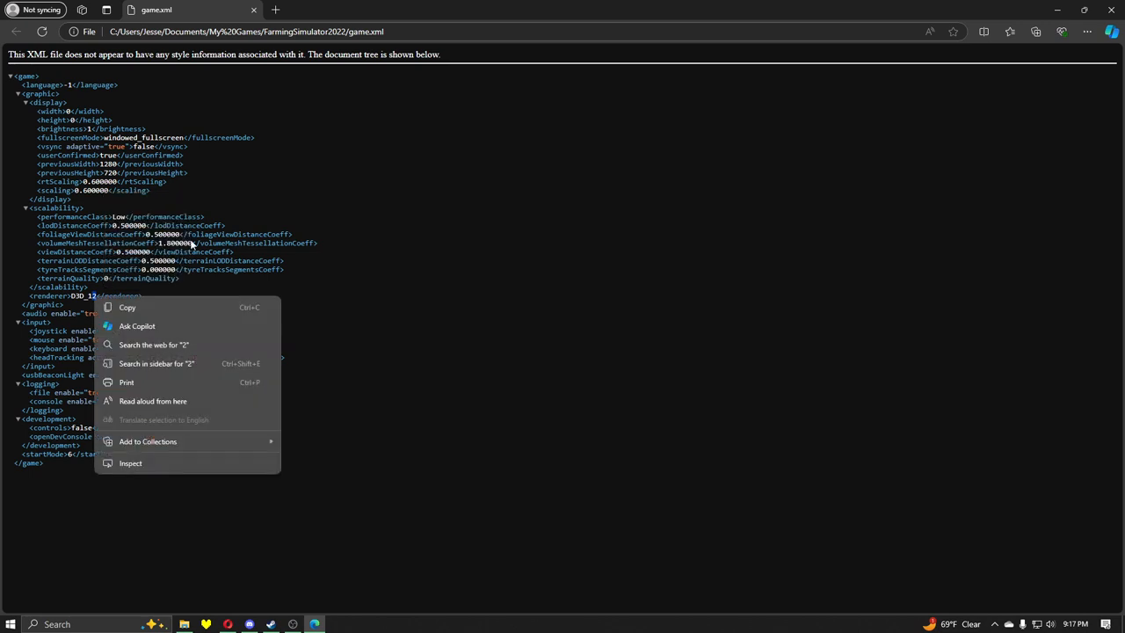
left_click(568, 373)
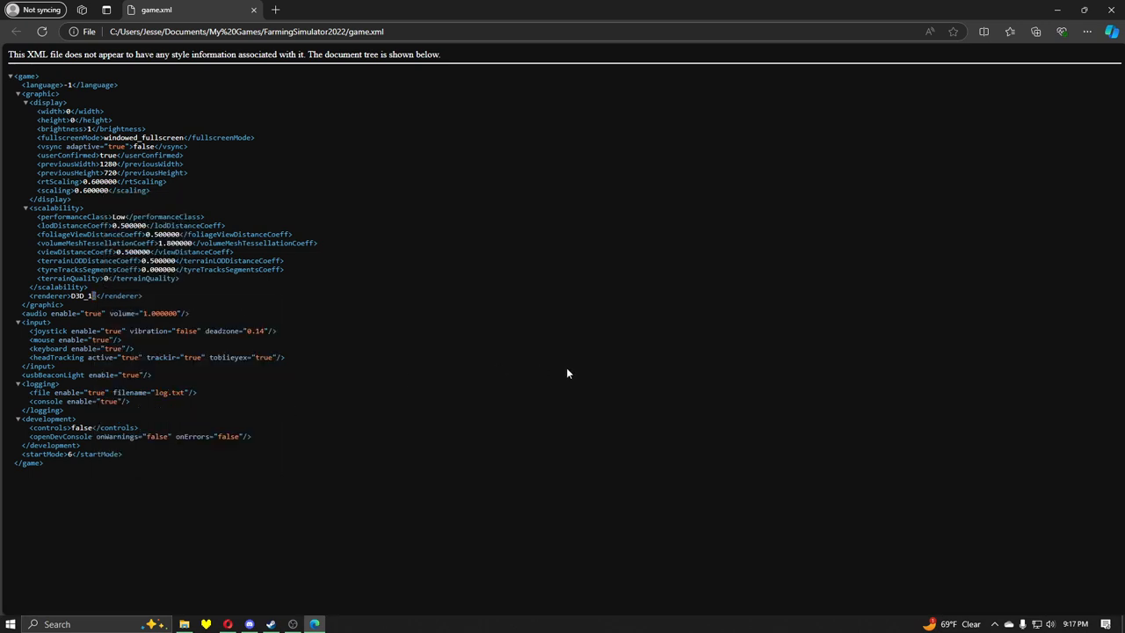
key("F12")
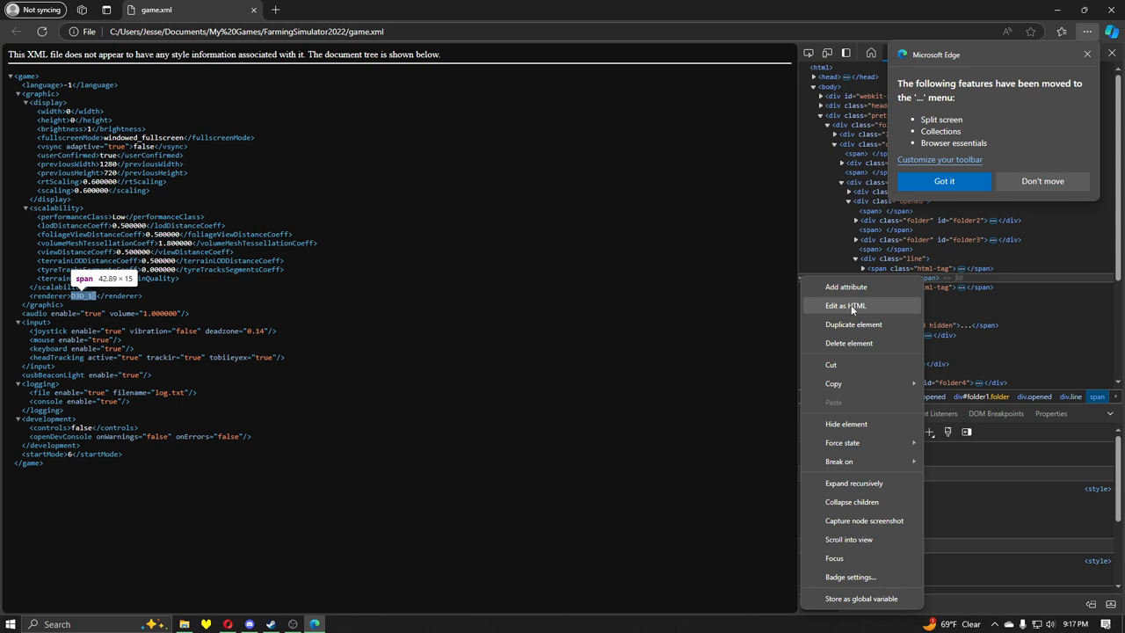
left_click(845, 305)
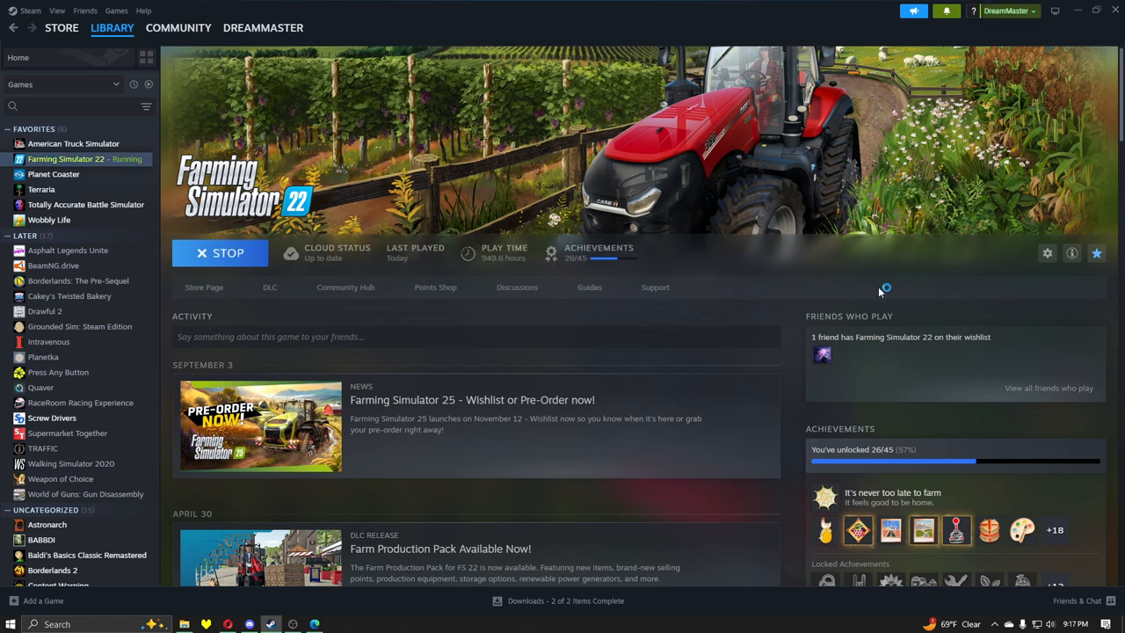
mouse_move(801, 261)
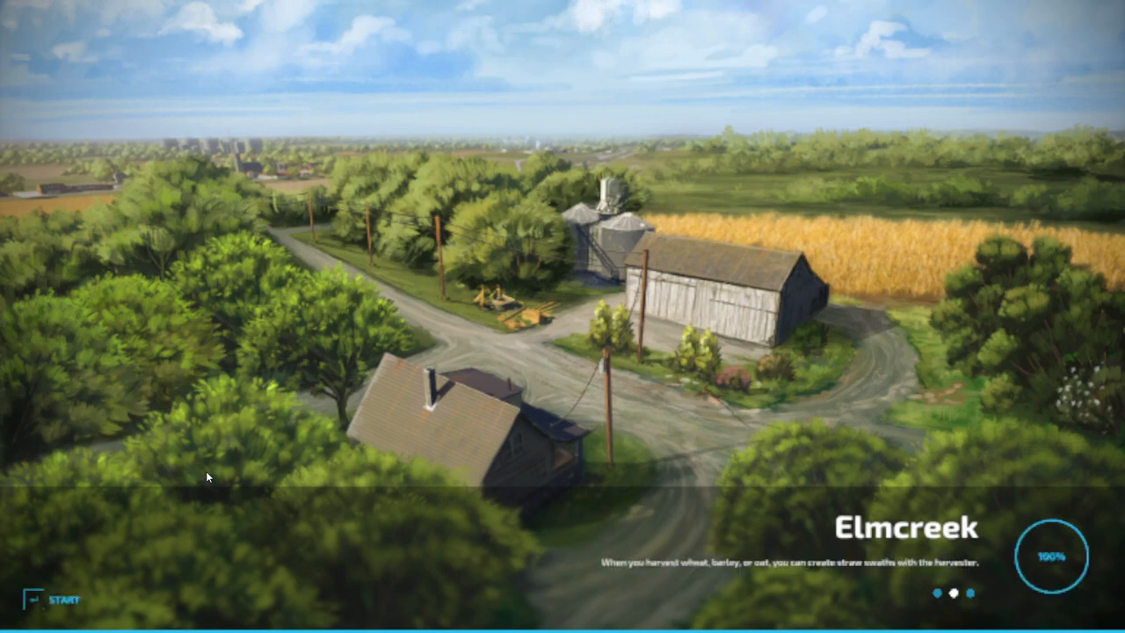
Start Elmcreek and buy another SKE 50 Electric small tractor, leaving a 1,450,500 balance.
left_click(60, 599)
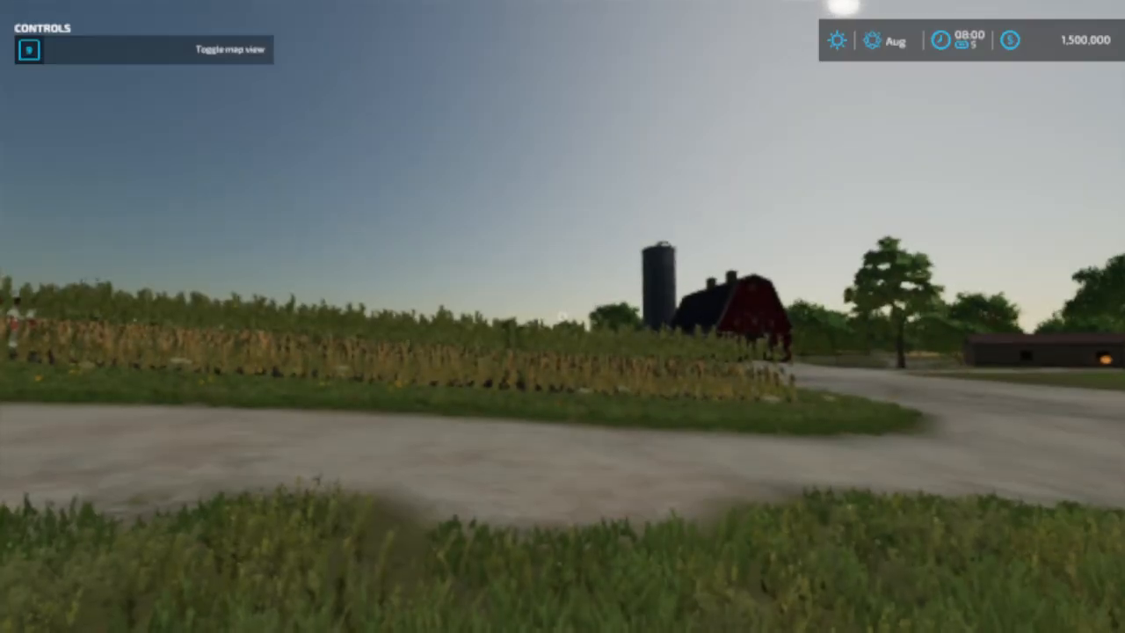
mouse_move(562, 317)
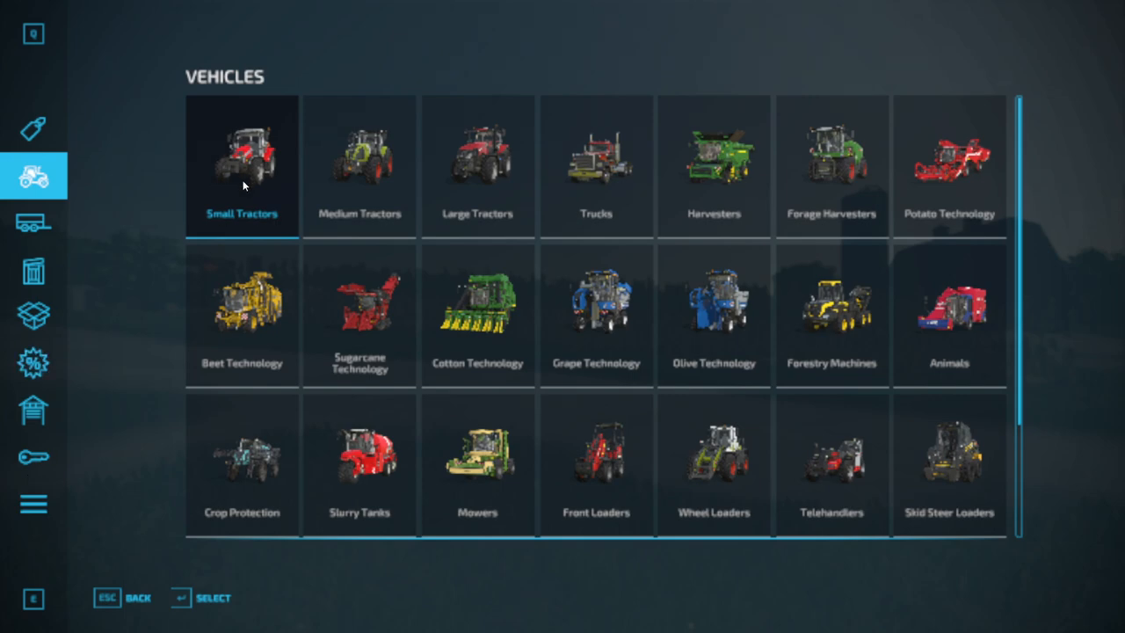
left_click(241, 163)
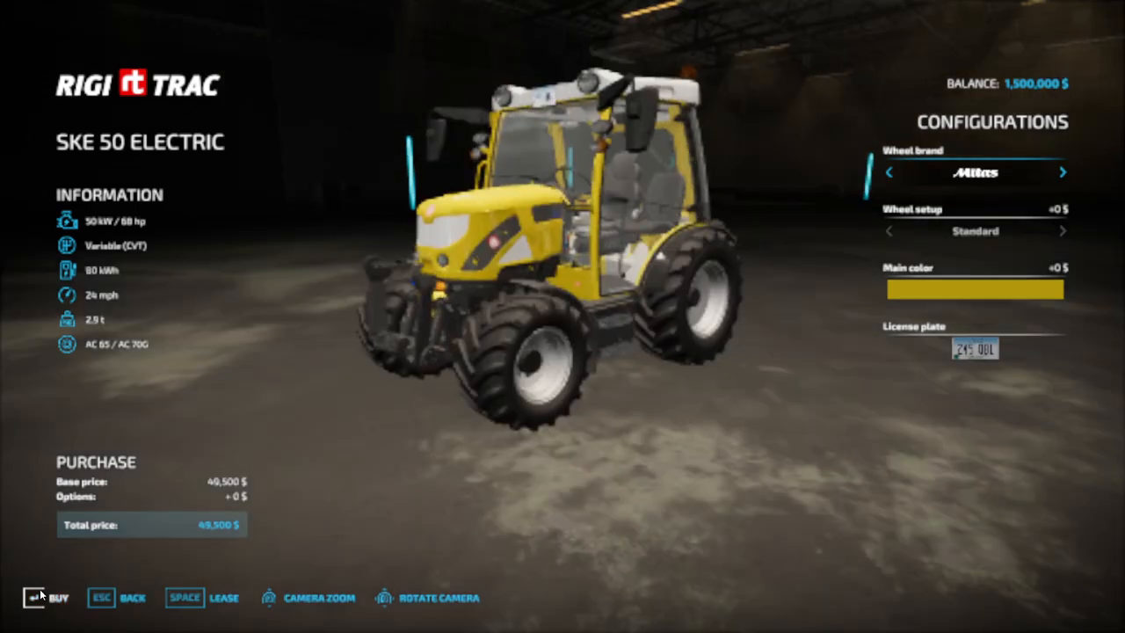
left_click(38, 596)
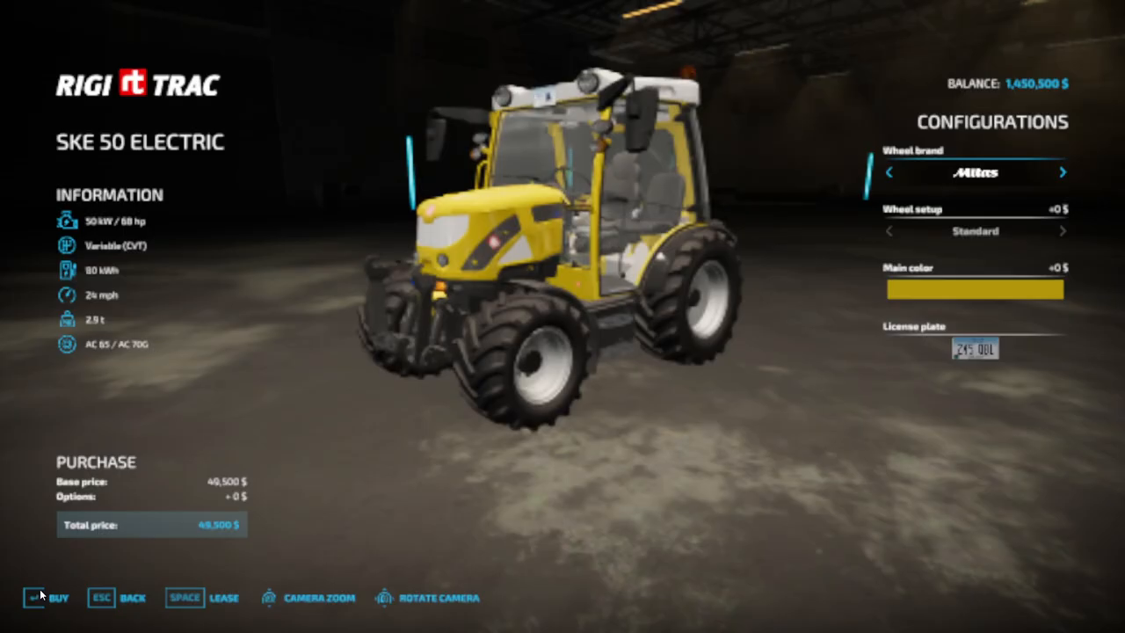
left_click(37, 595)
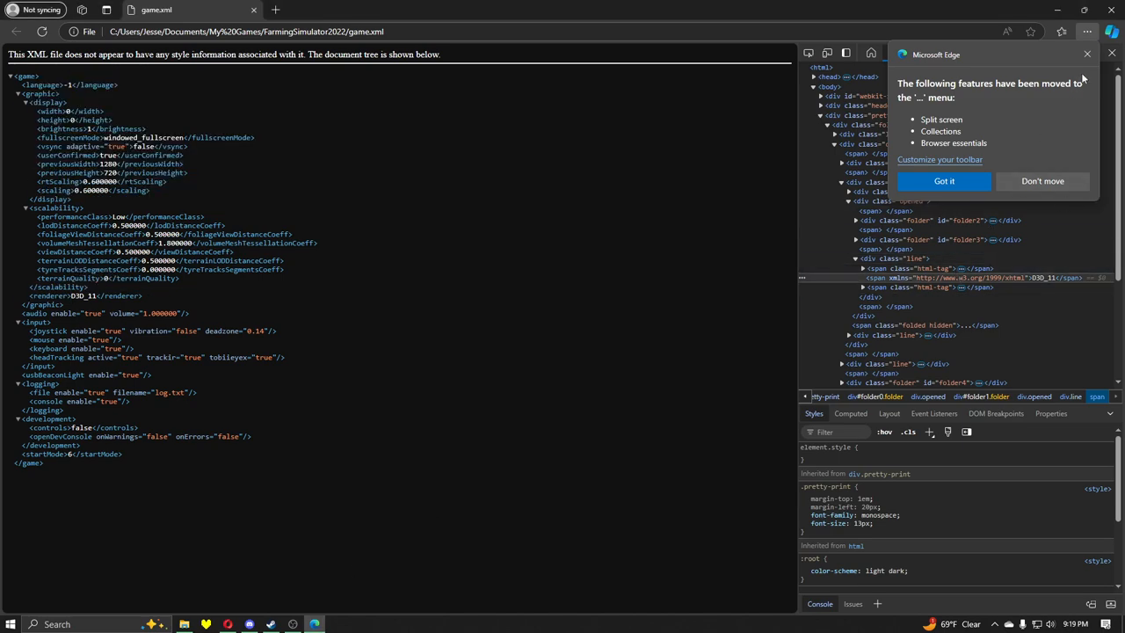
Dismiss the Edge notice, revert the renderer to D3D_12, and switch to Steam.
left_click(943, 181)
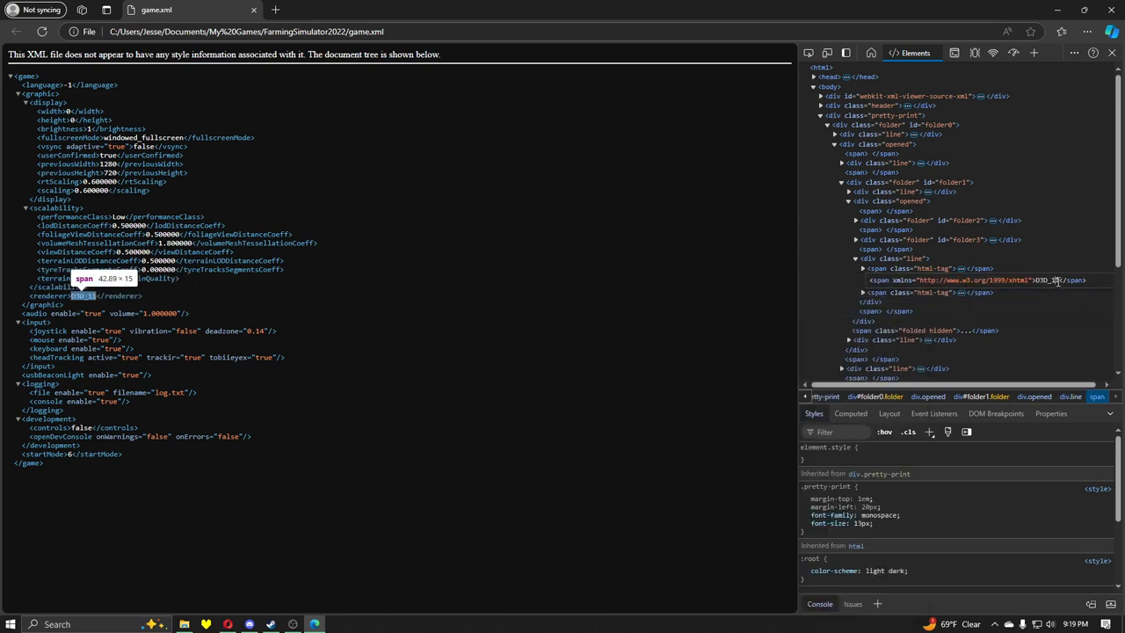
mouse_move(723, 303)
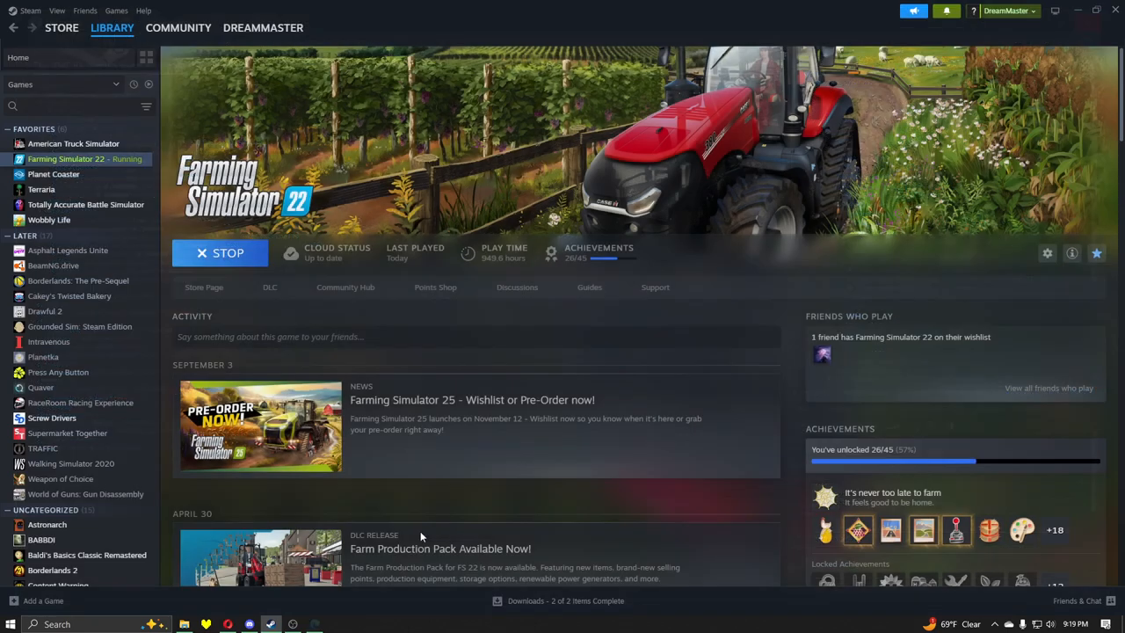
left_click(220, 253)
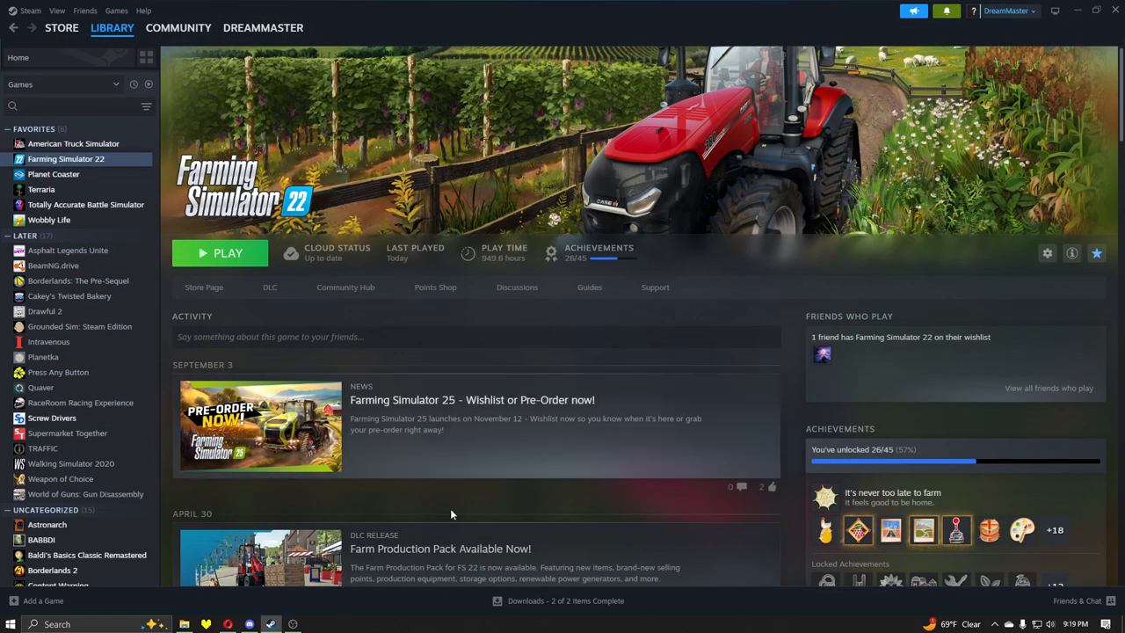
left_click(292, 624)
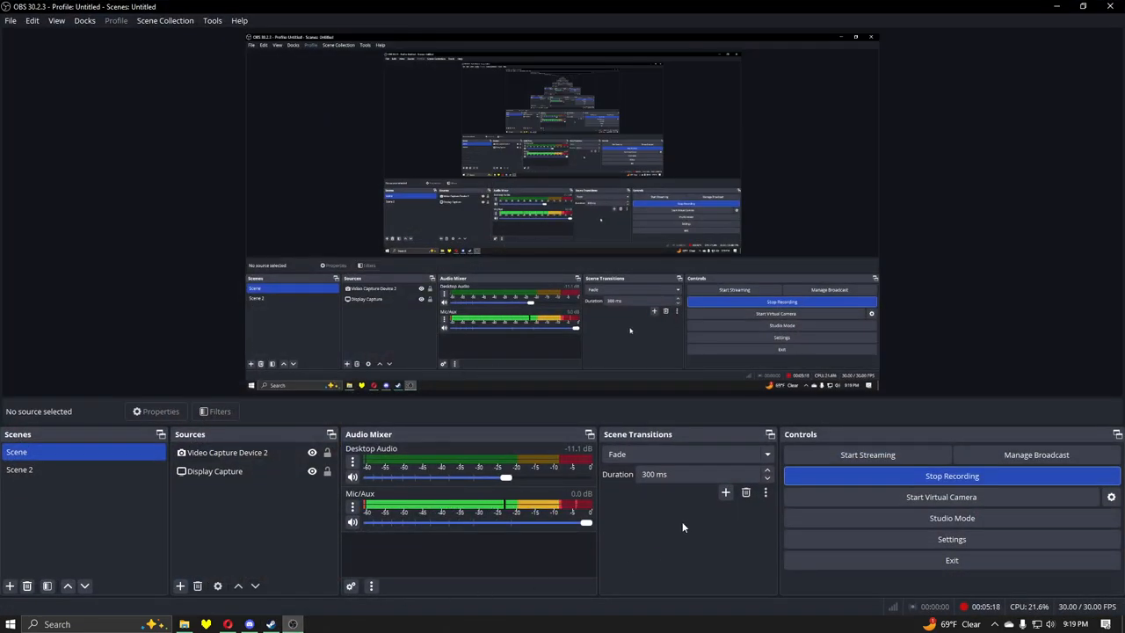
mouse_move(693, 532)
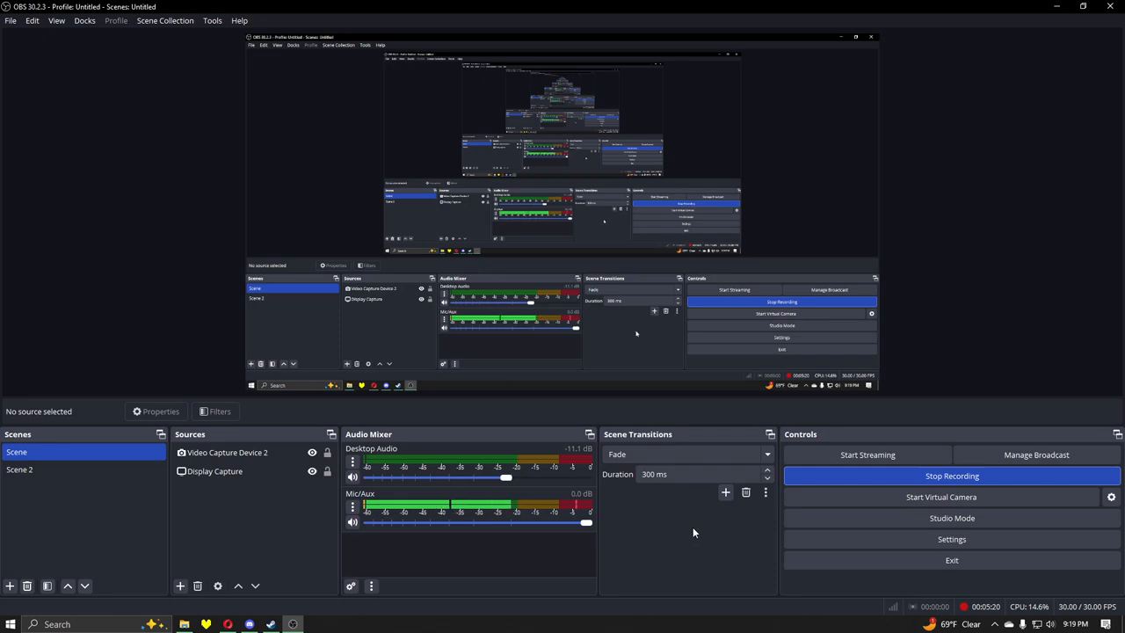
mouse_move(699, 536)
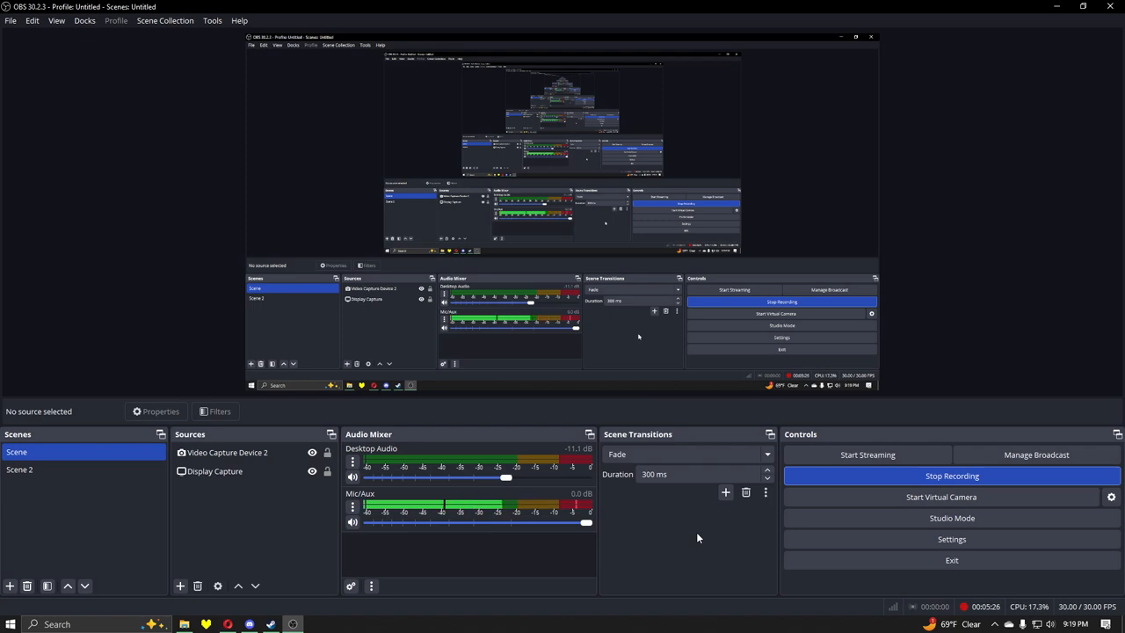
mouse_move(670, 567)
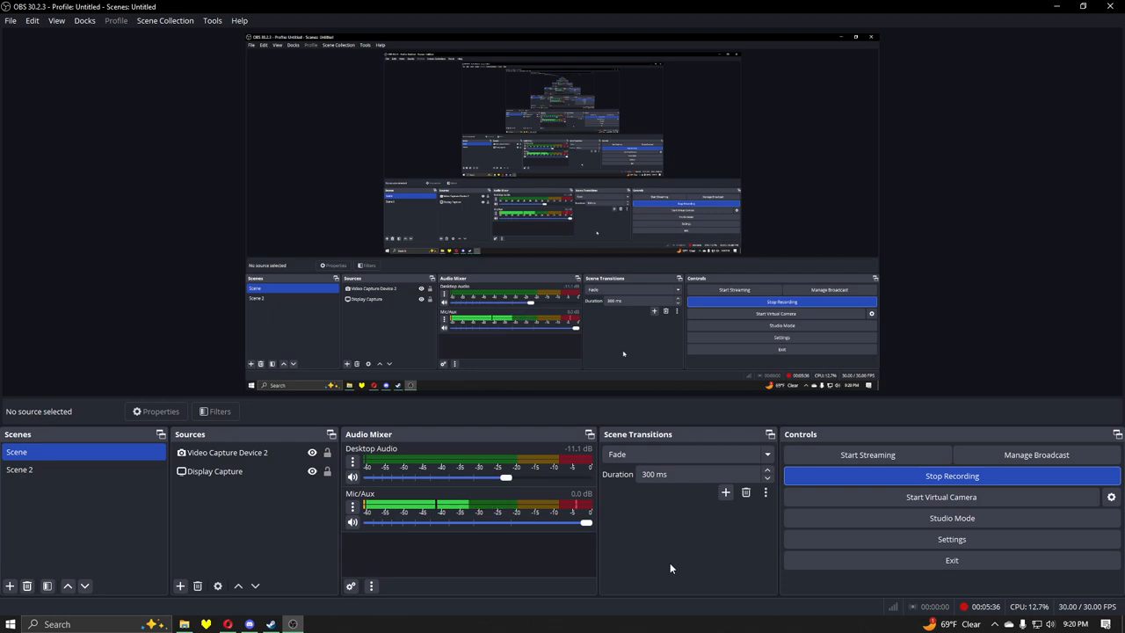
mouse_move(692, 544)
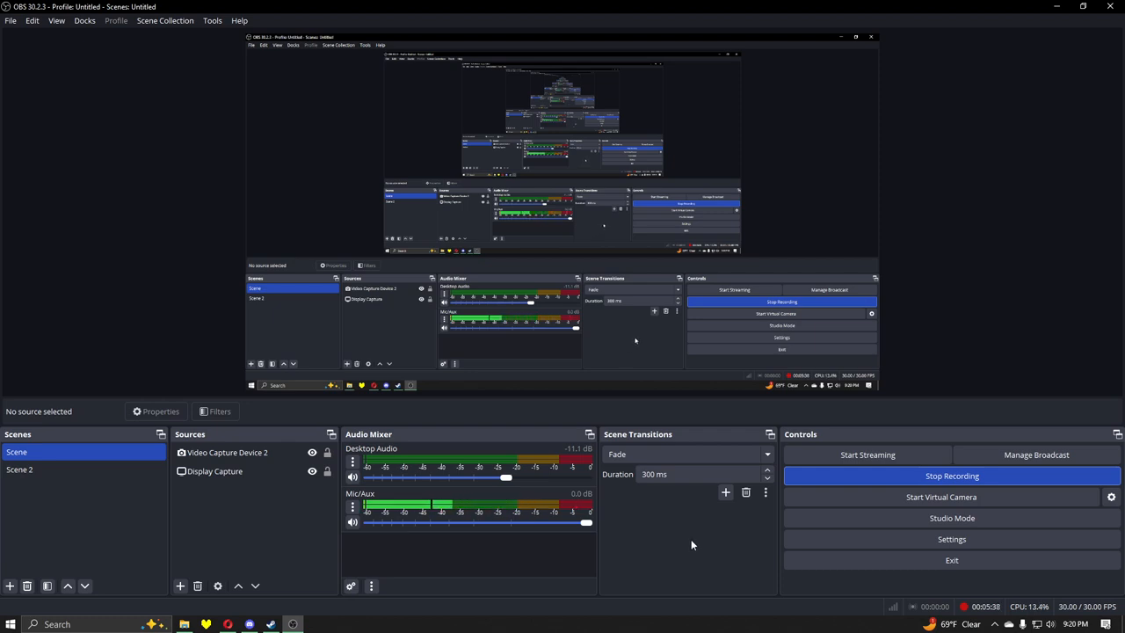
mouse_move(708, 530)
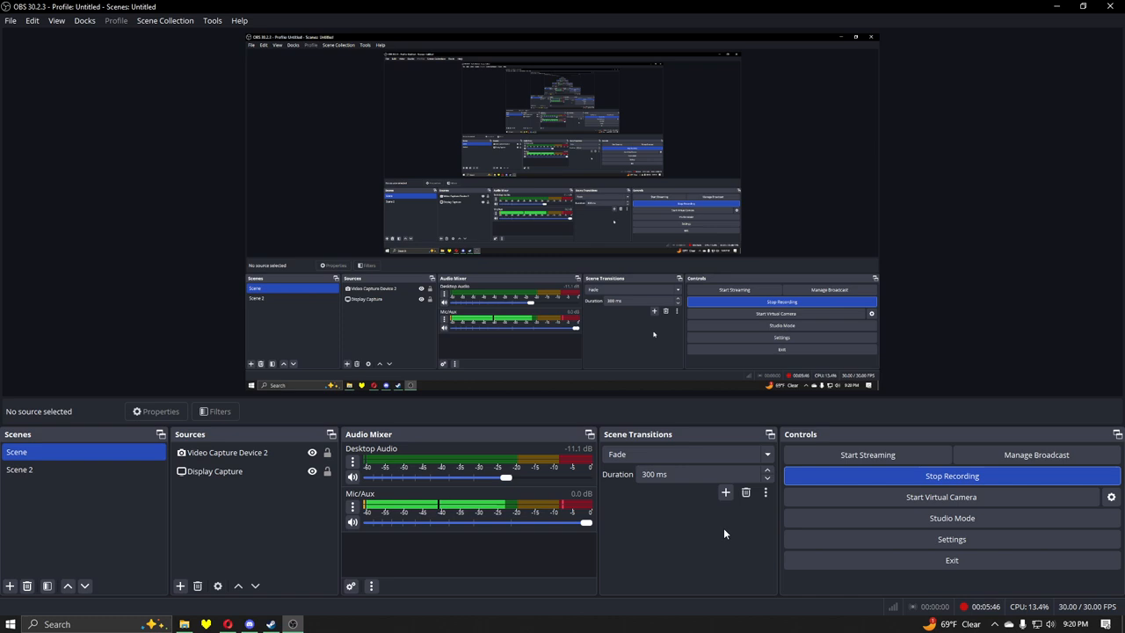
mouse_move(714, 545)
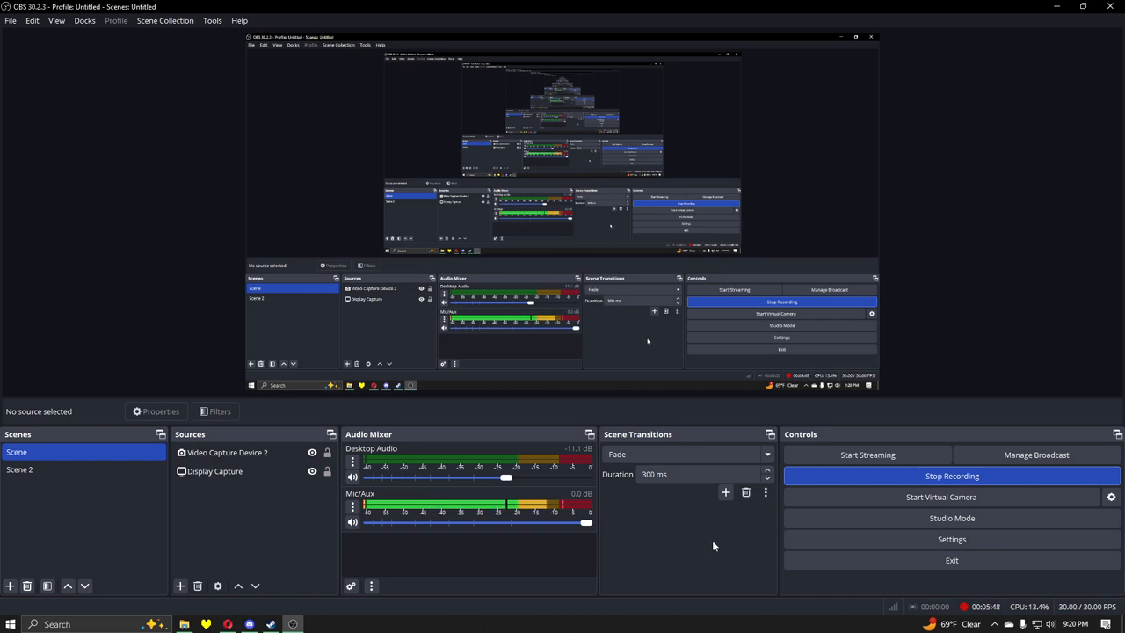
mouse_move(740, 539)
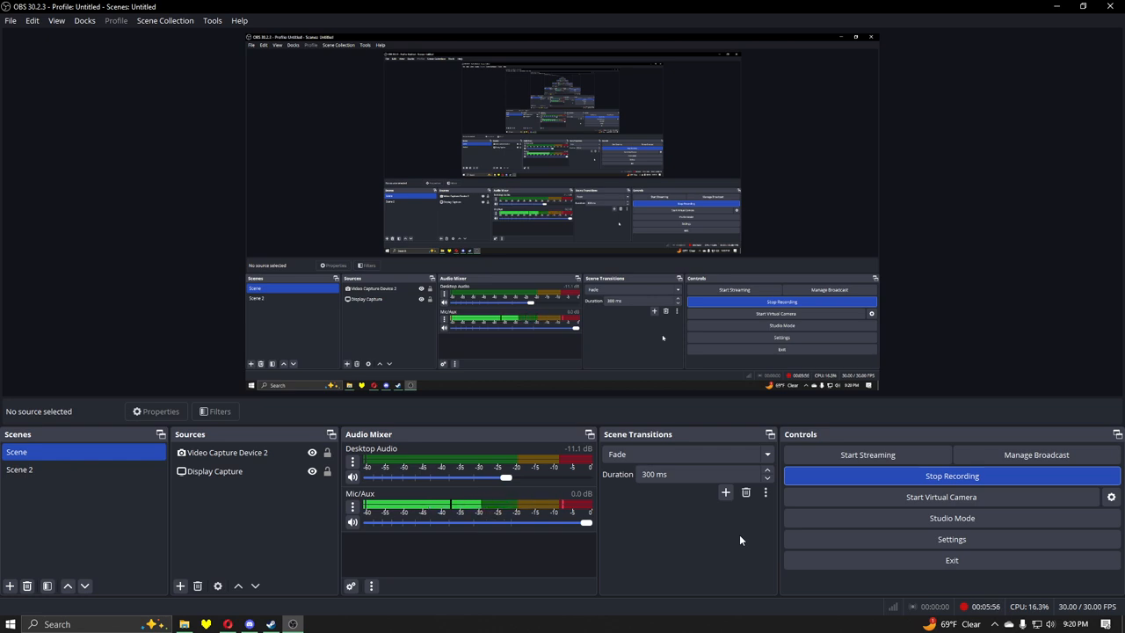
mouse_move(783, 489)
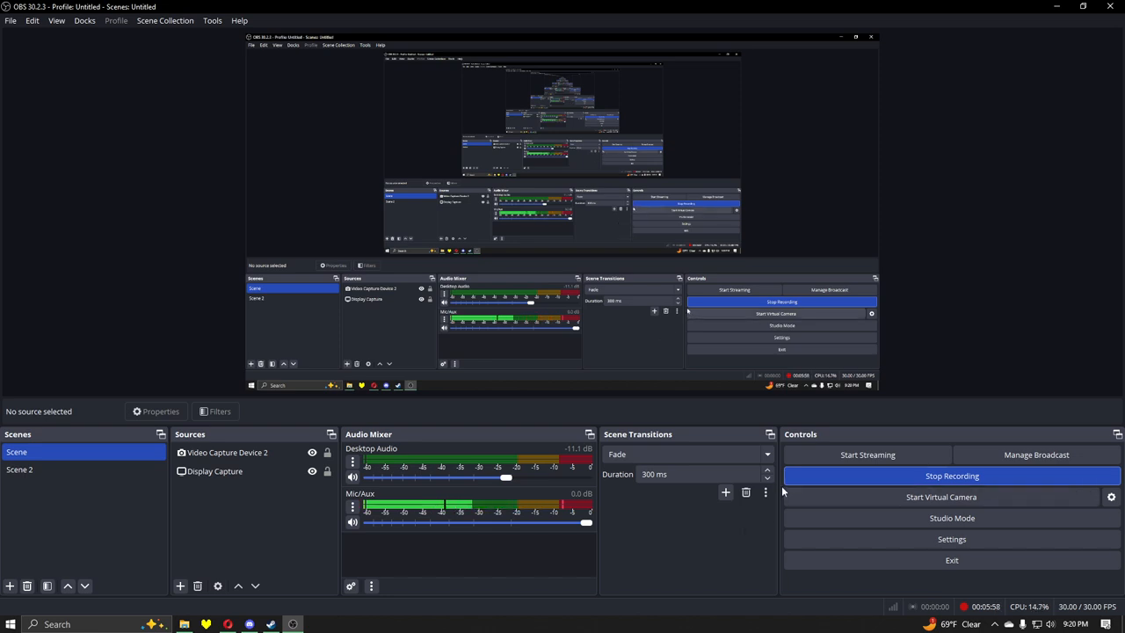